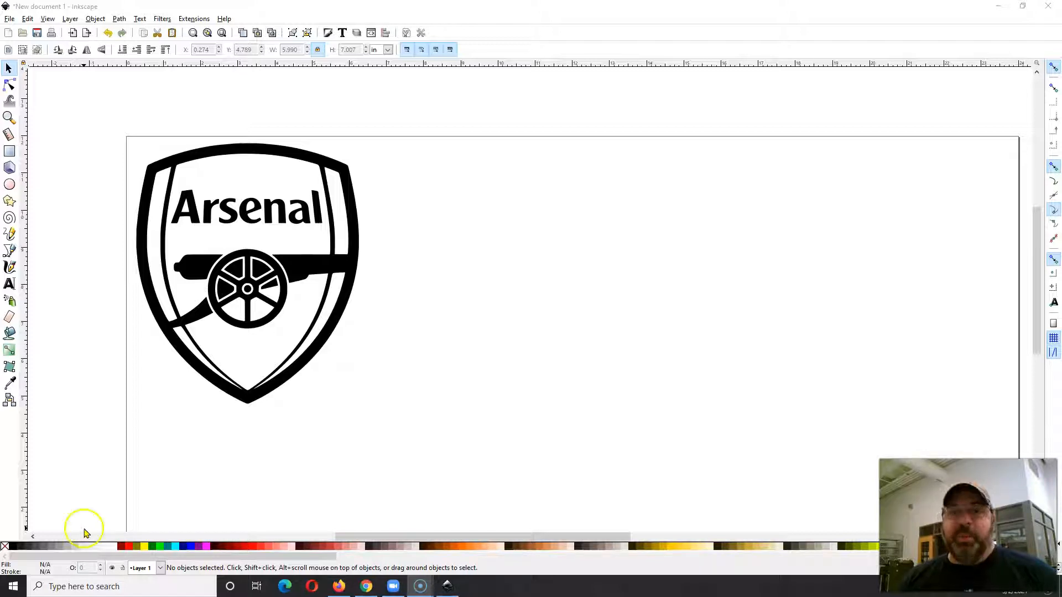
mouse_move(110, 513)
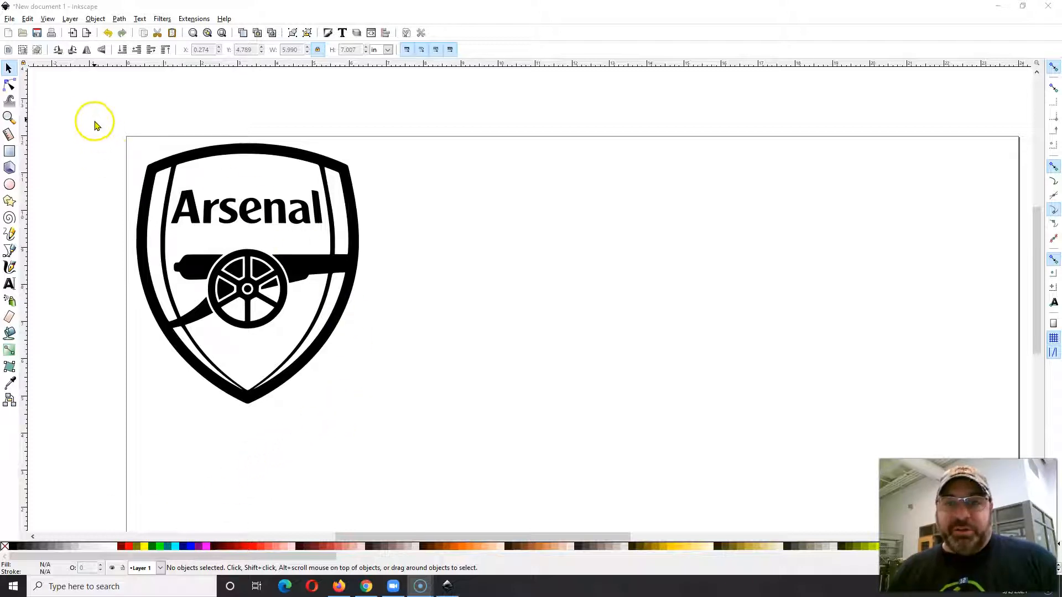
mouse_move(267, 273)
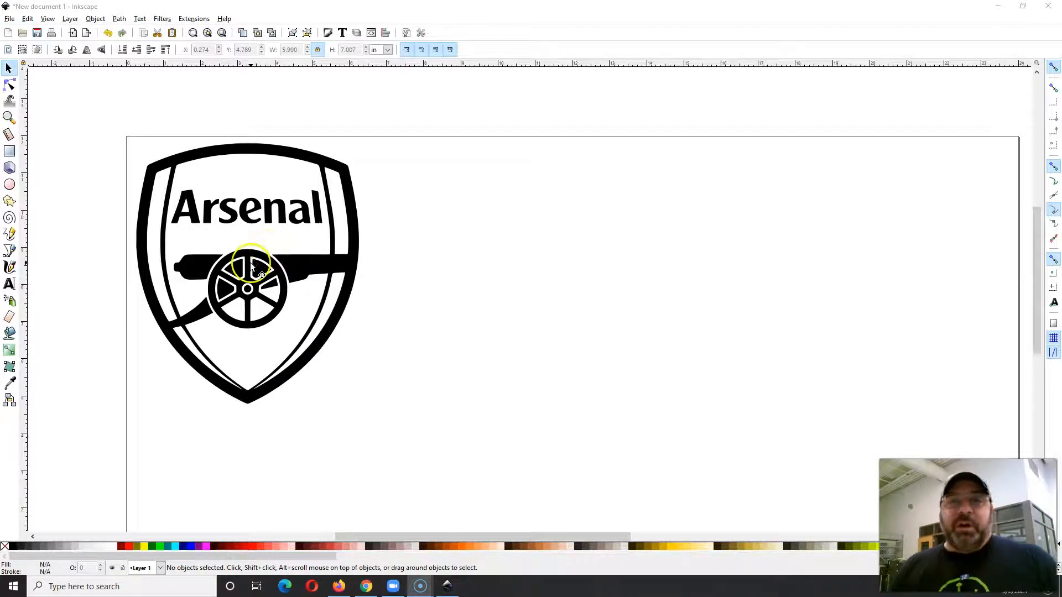
mouse_move(231, 245)
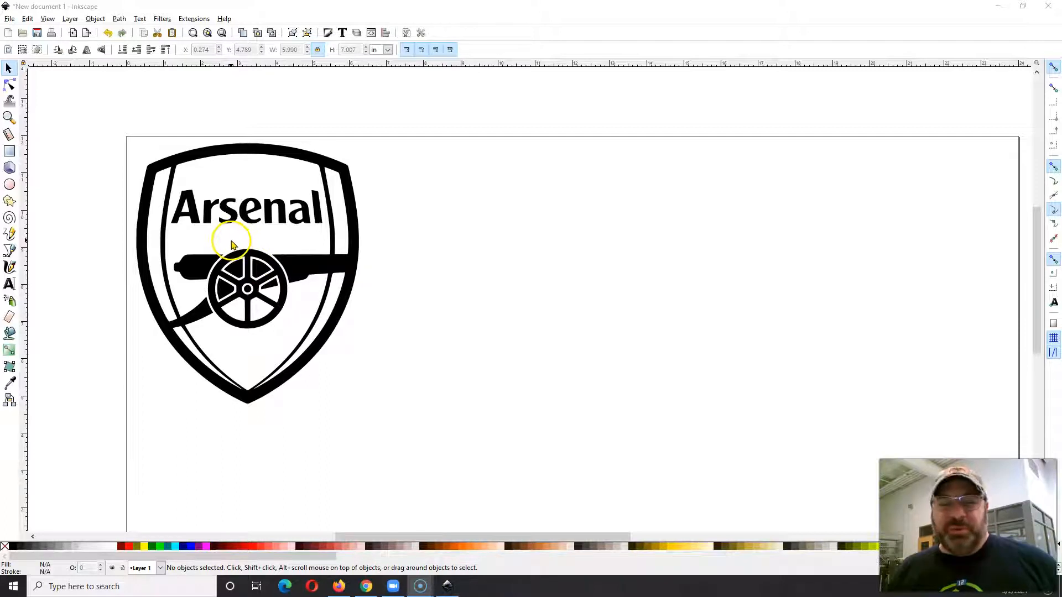
mouse_move(83, 121)
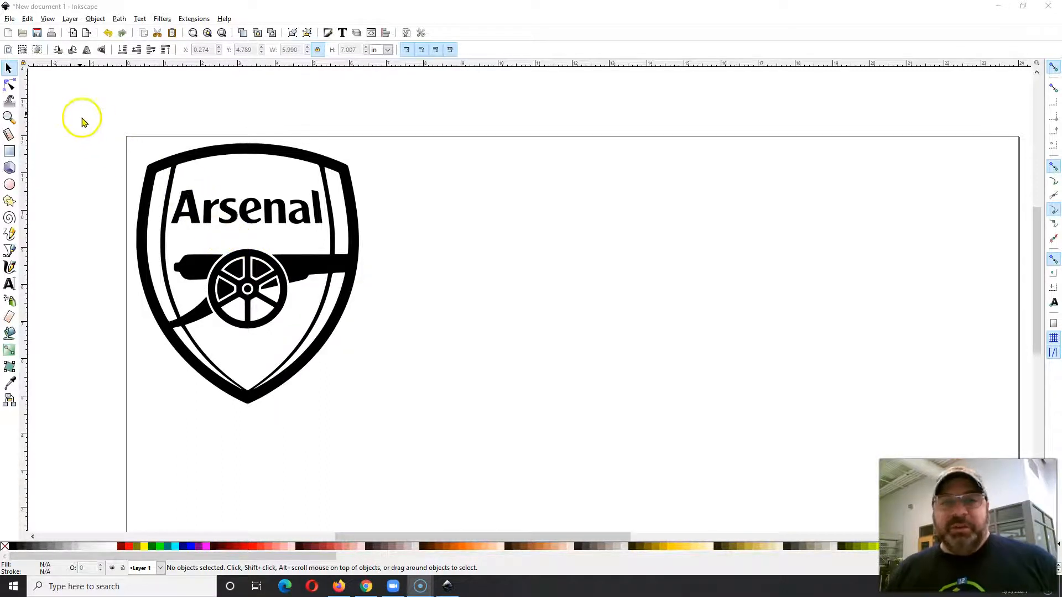
Select the whole Arsenal crest and open the File menu.
left_click(247, 287)
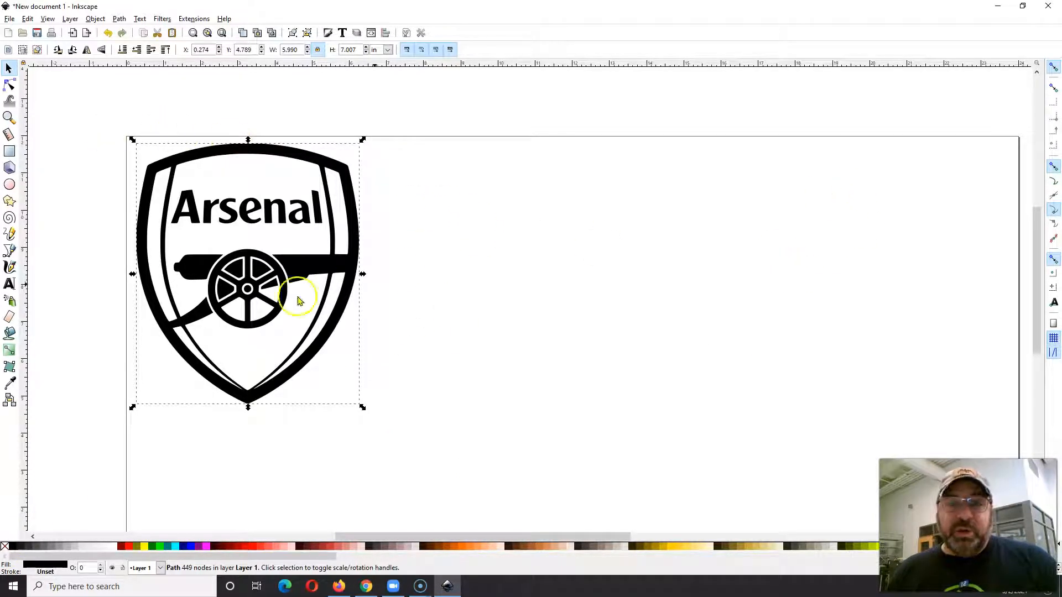
mouse_move(205, 210)
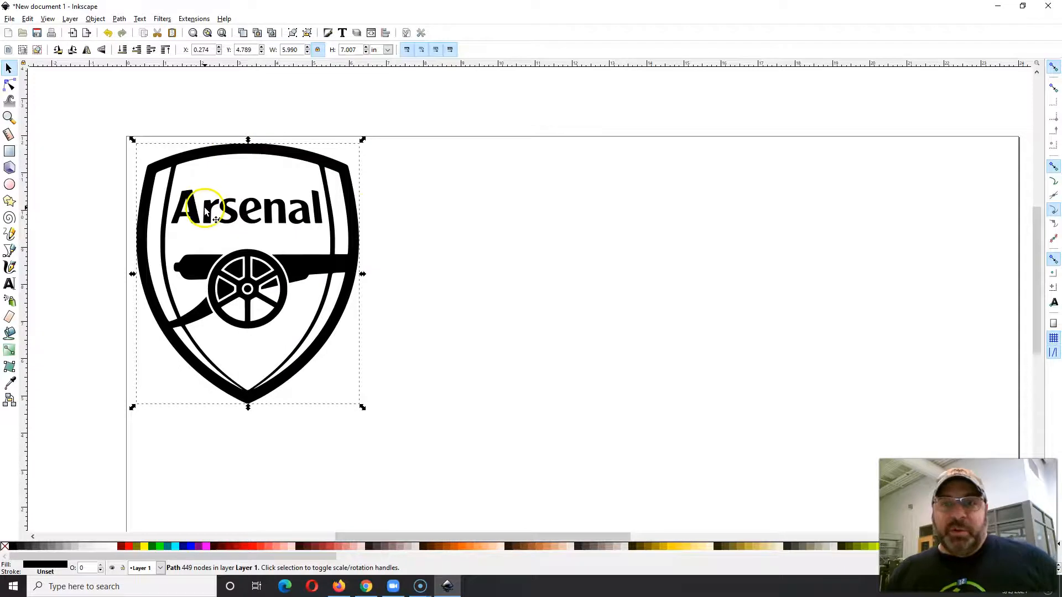
mouse_move(308, 290)
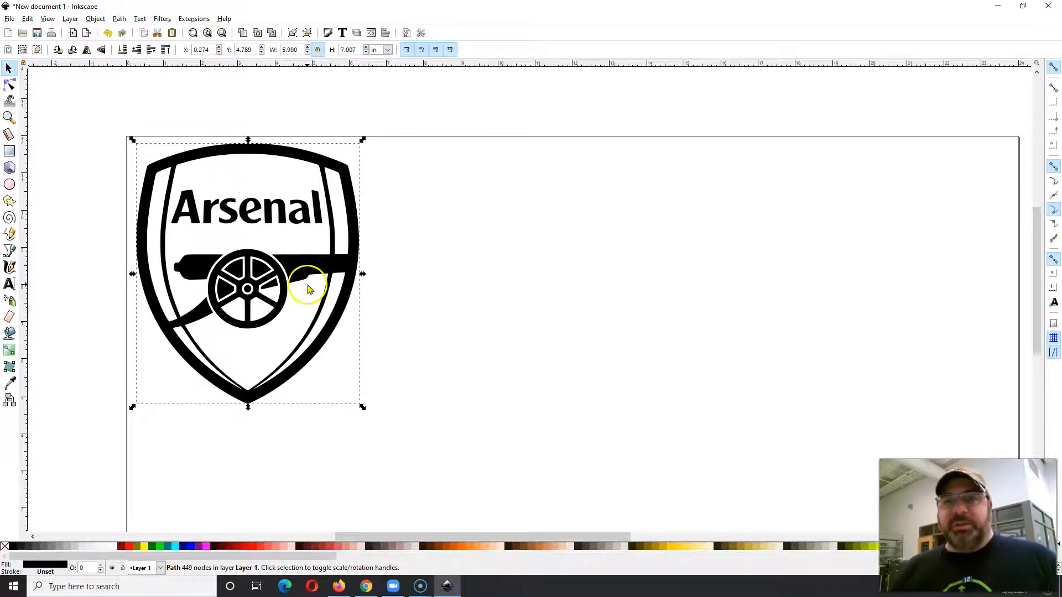
left_click(7, 18)
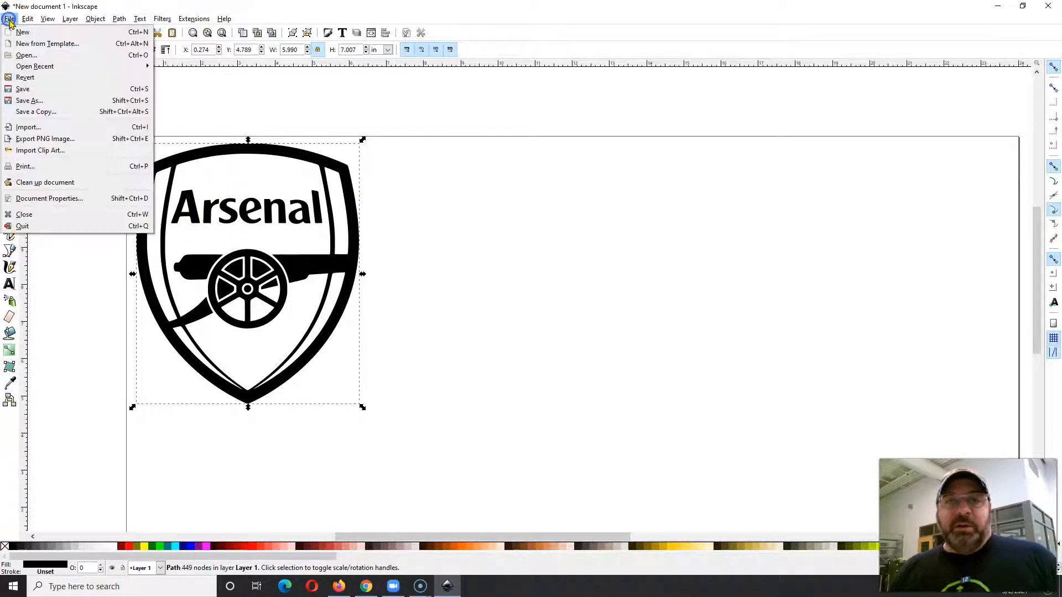
mouse_move(45, 138)
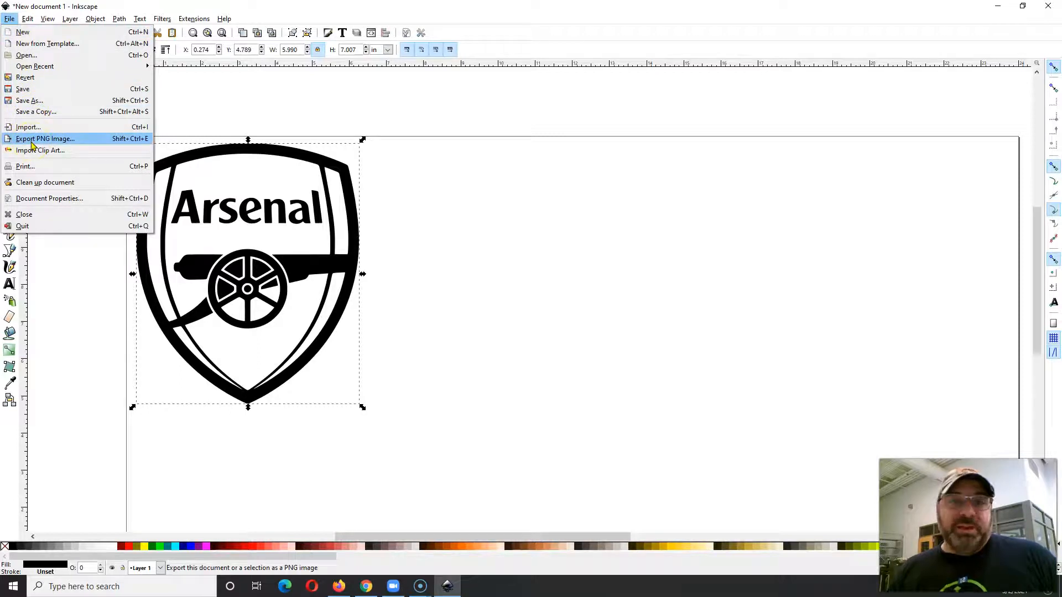
Open Export PNG Image with the Selection area at 1198×1401 pixels.
left_click(46, 138)
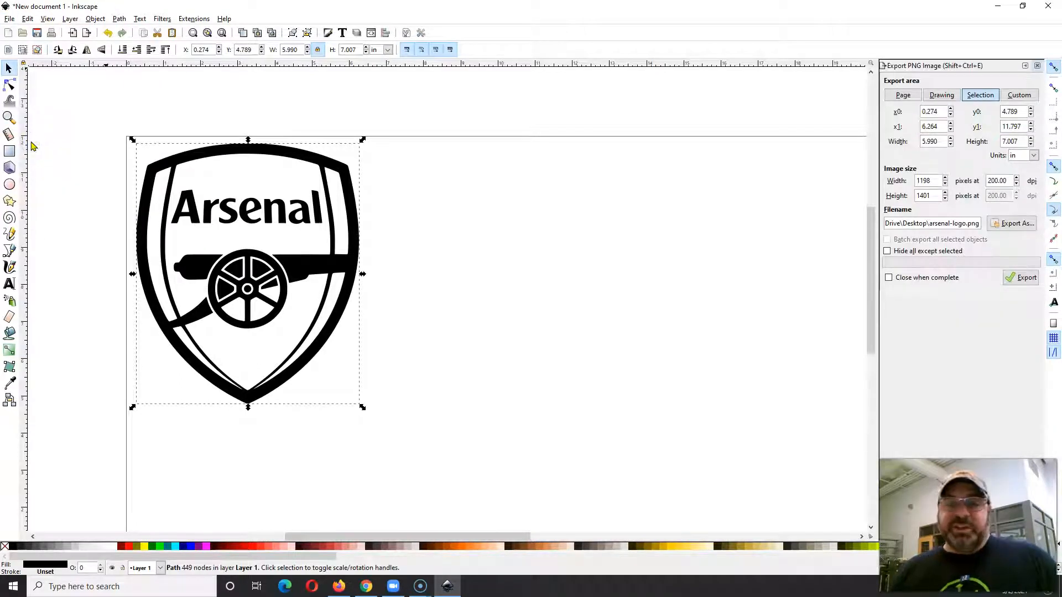
mouse_move(47, 147)
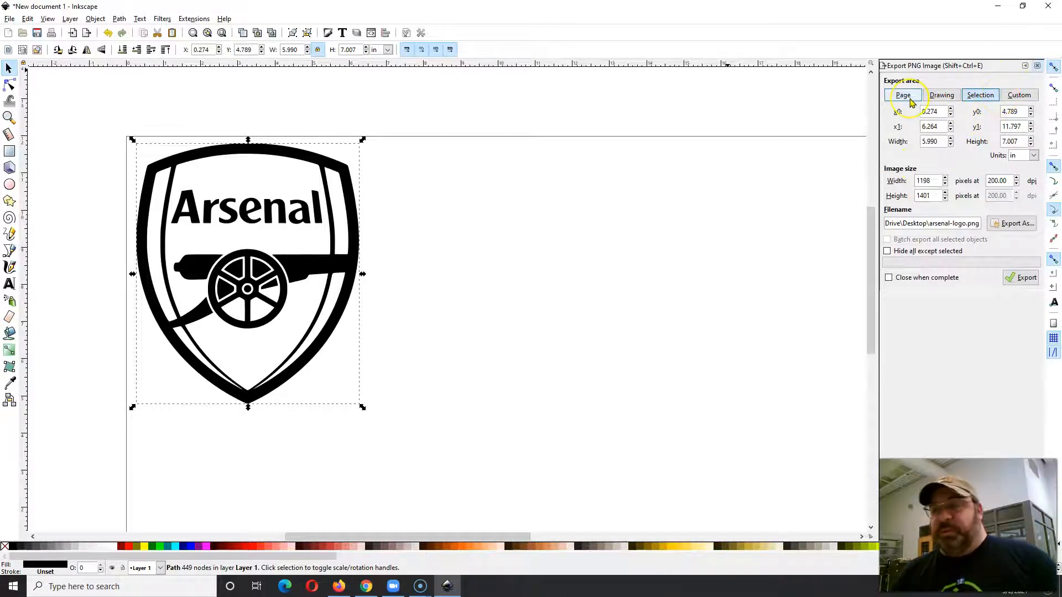
left_click(903, 94)
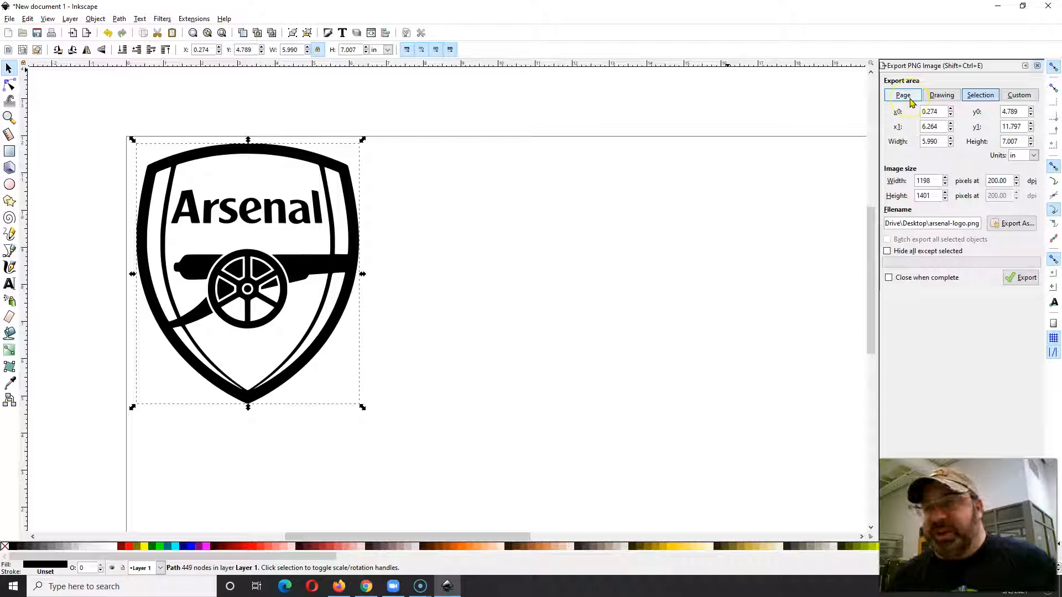
left_click(980, 95)
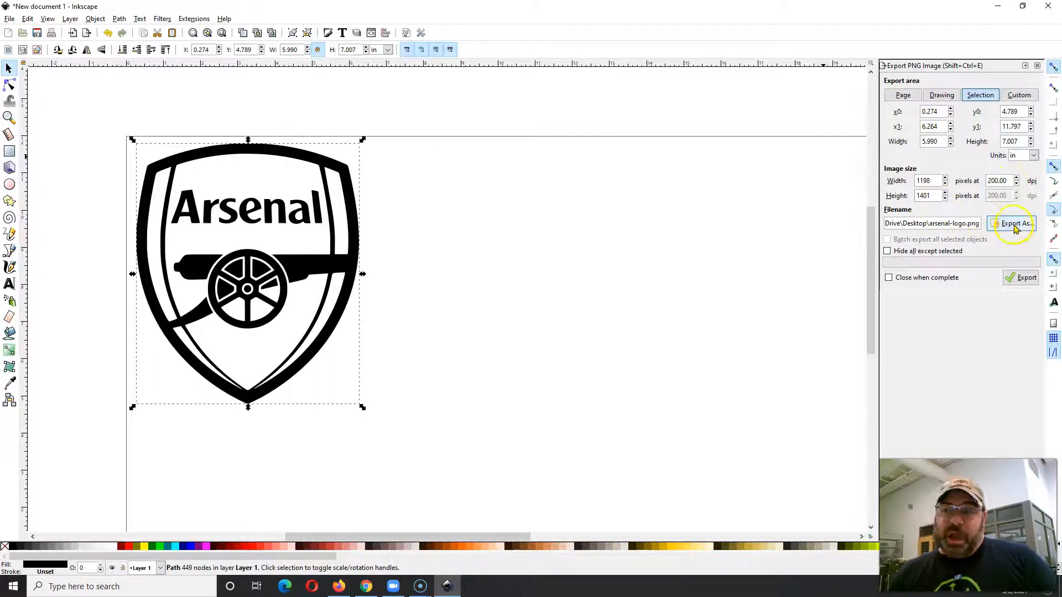
Set the export file to arsenal-logo.png in the Desktop folder.
left_click(1015, 224)
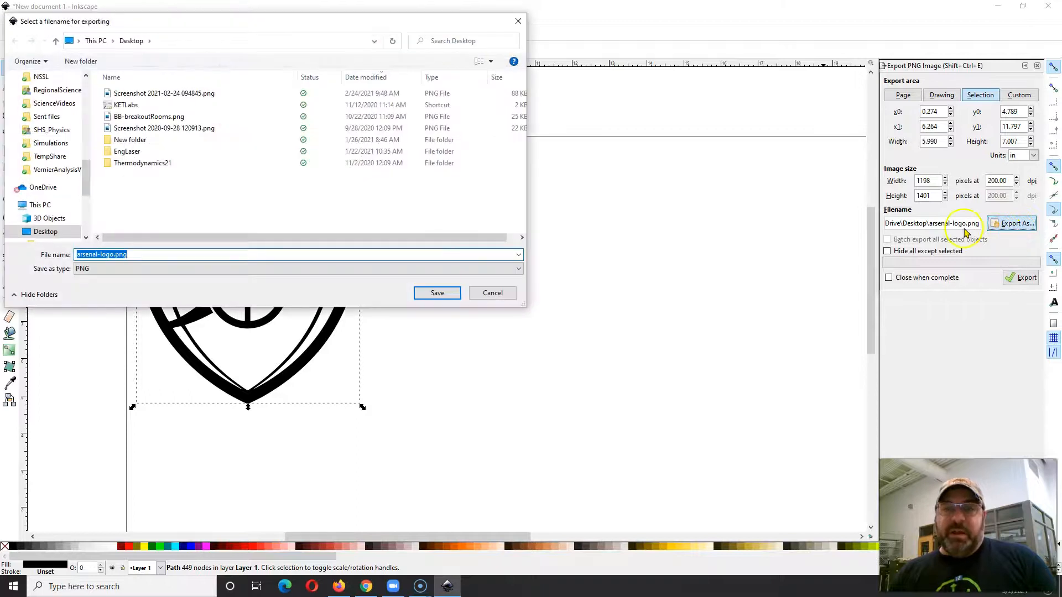
mouse_move(143, 37)
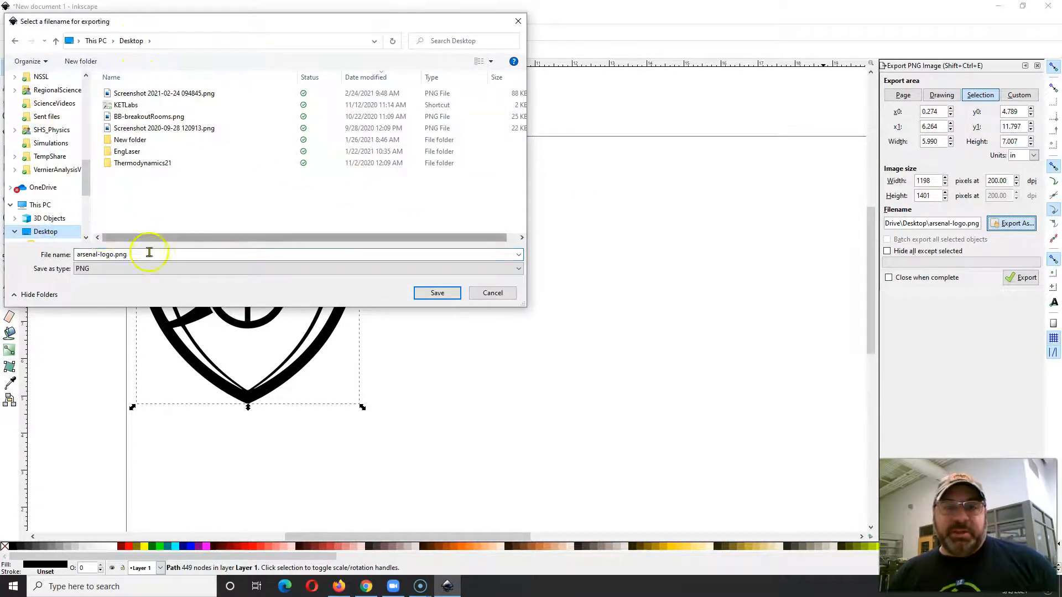
type("arsen")
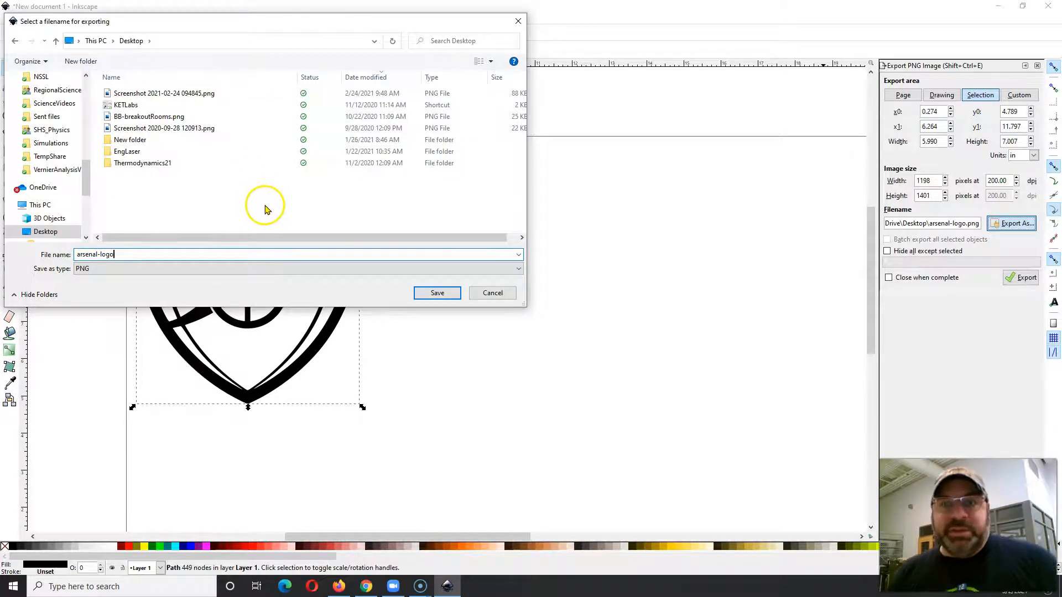
left_click(437, 292)
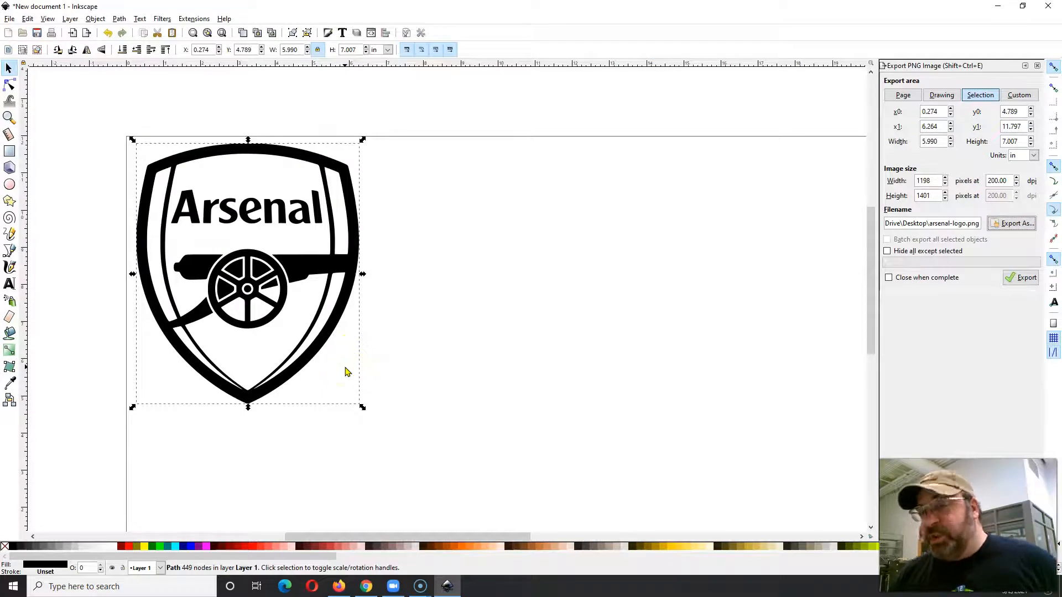
mouse_move(490, 300)
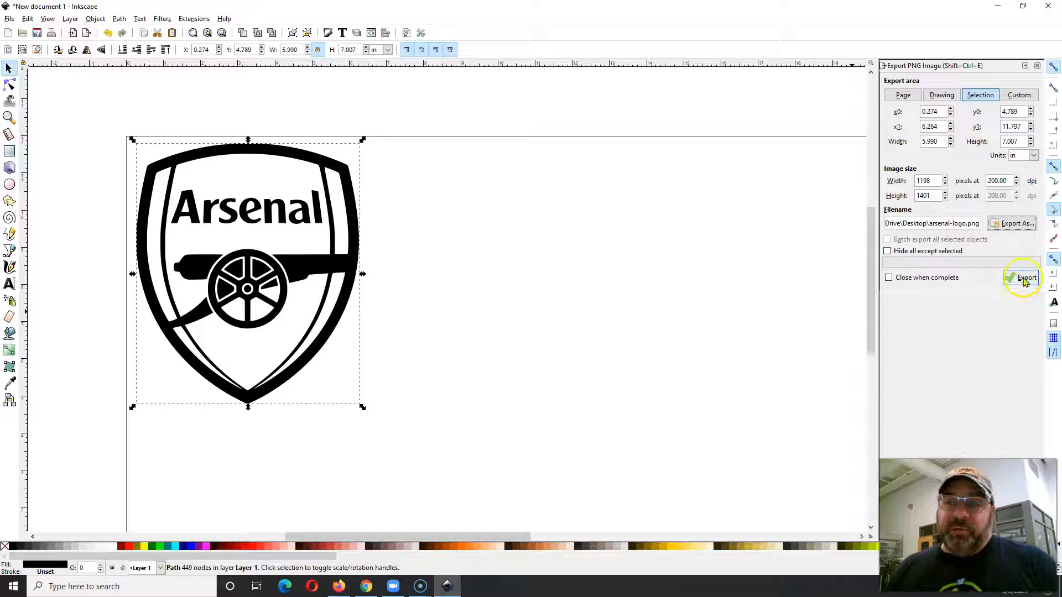
Export the selected crest to arsenal-logo.png on the Desktop.
left_click(1025, 278)
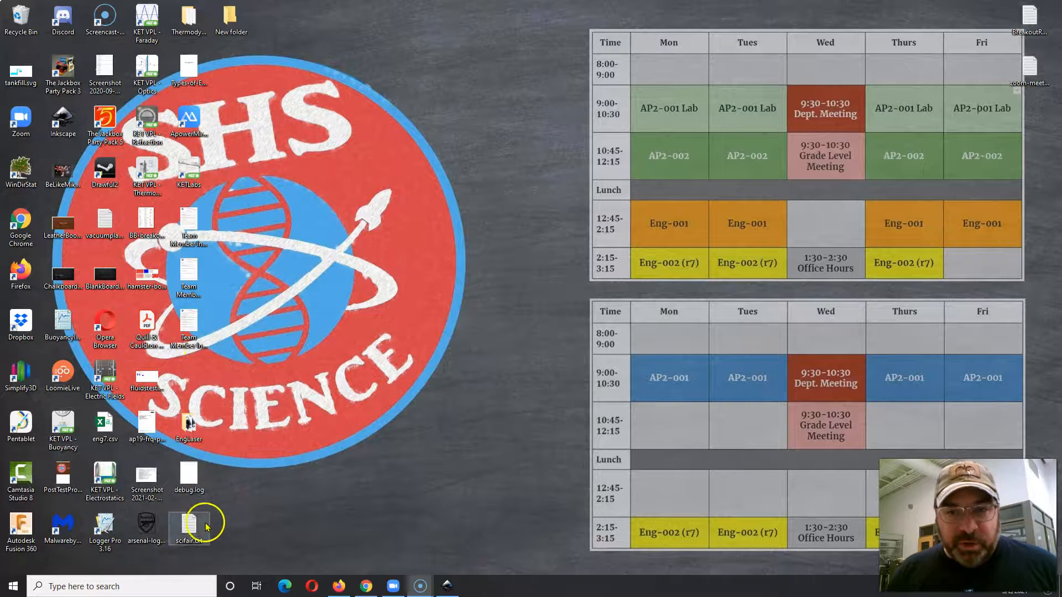
mouse_move(195, 312)
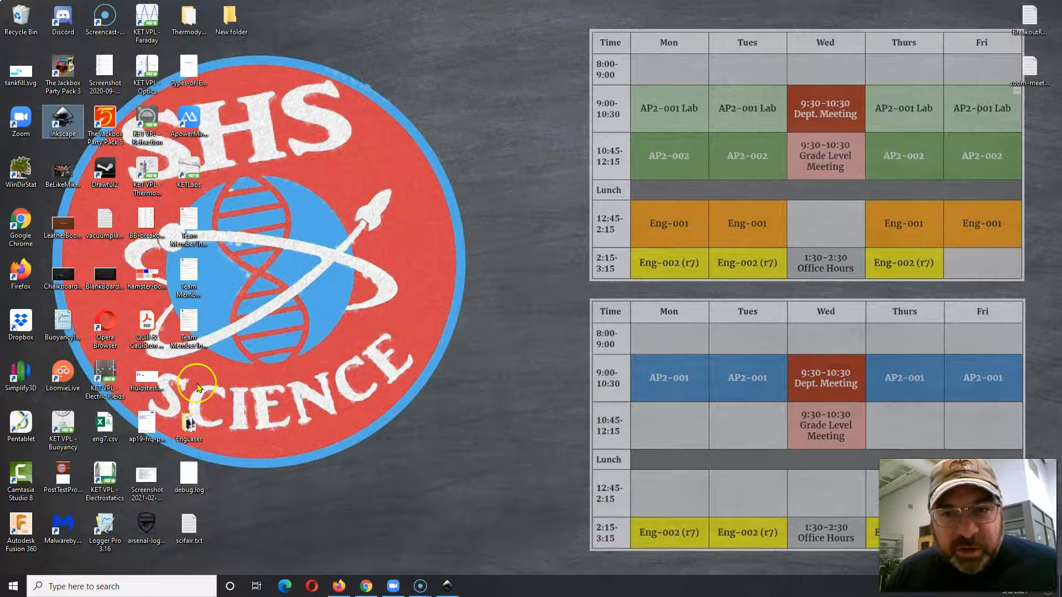
mouse_move(34, 458)
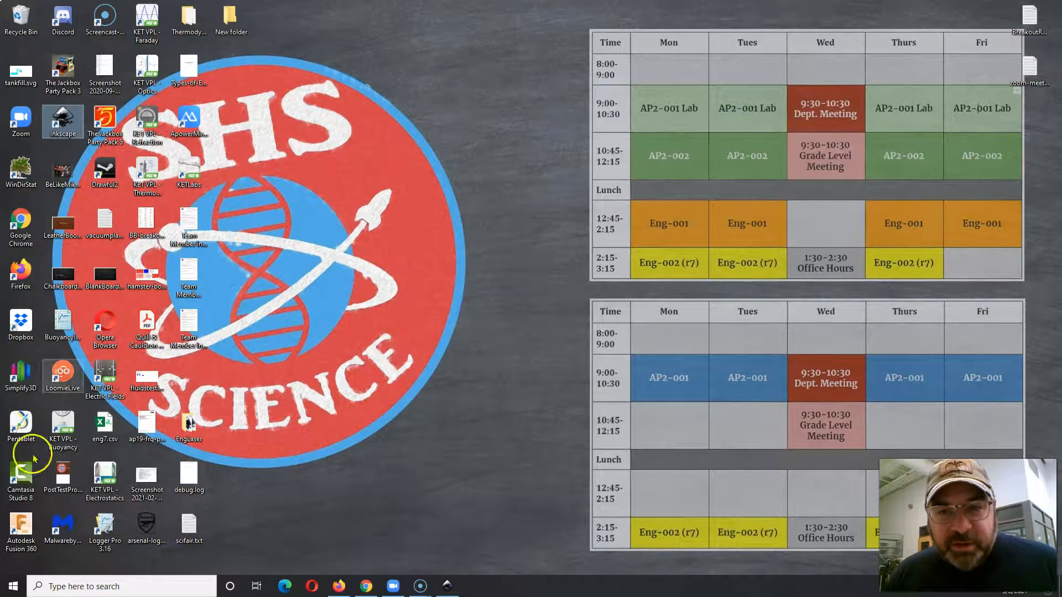
mouse_move(190, 526)
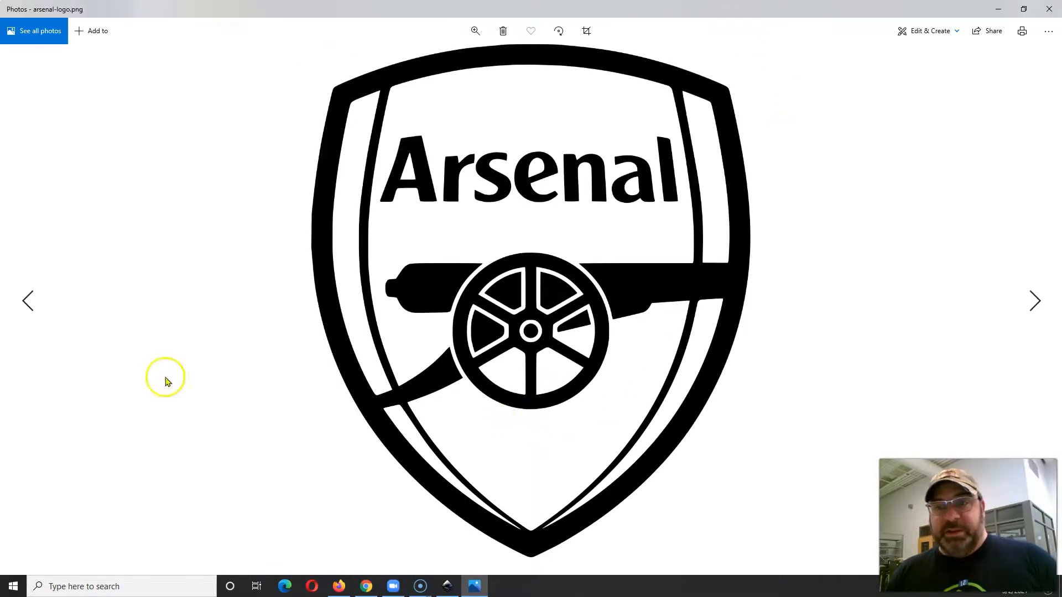
mouse_move(629, 436)
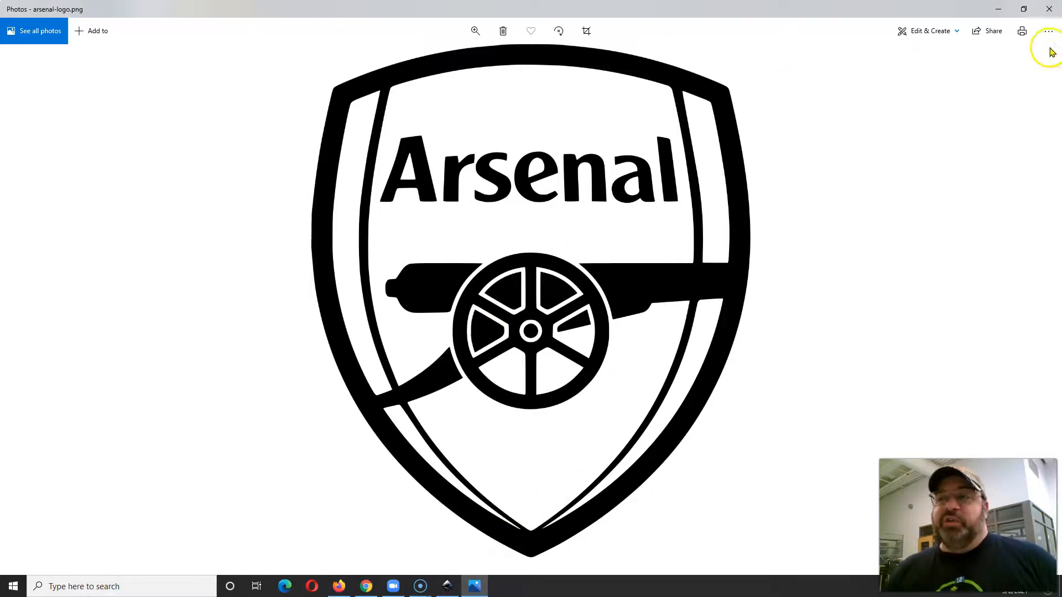
mouse_move(1022, 31)
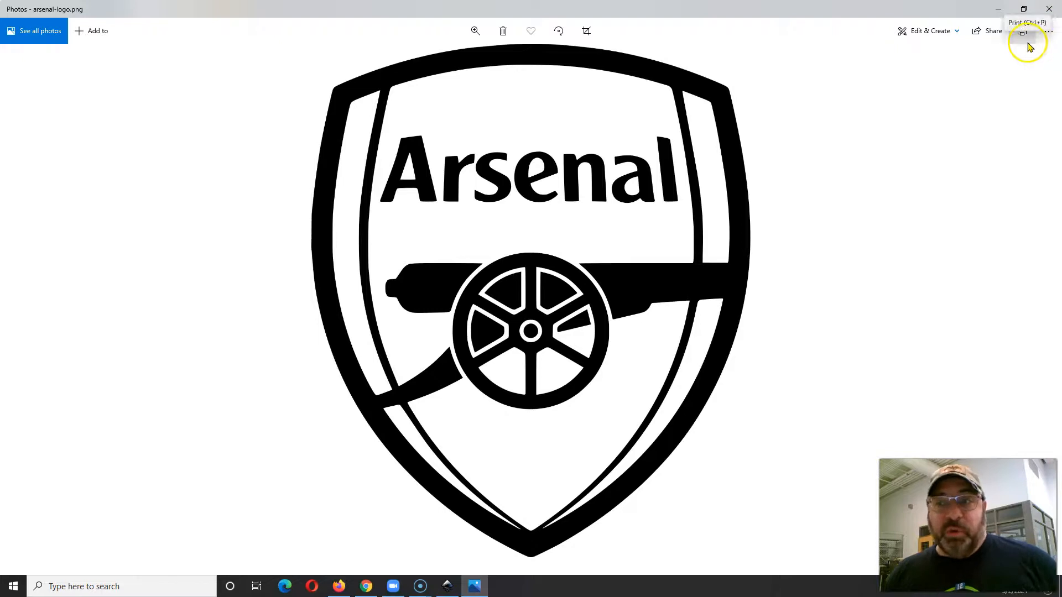